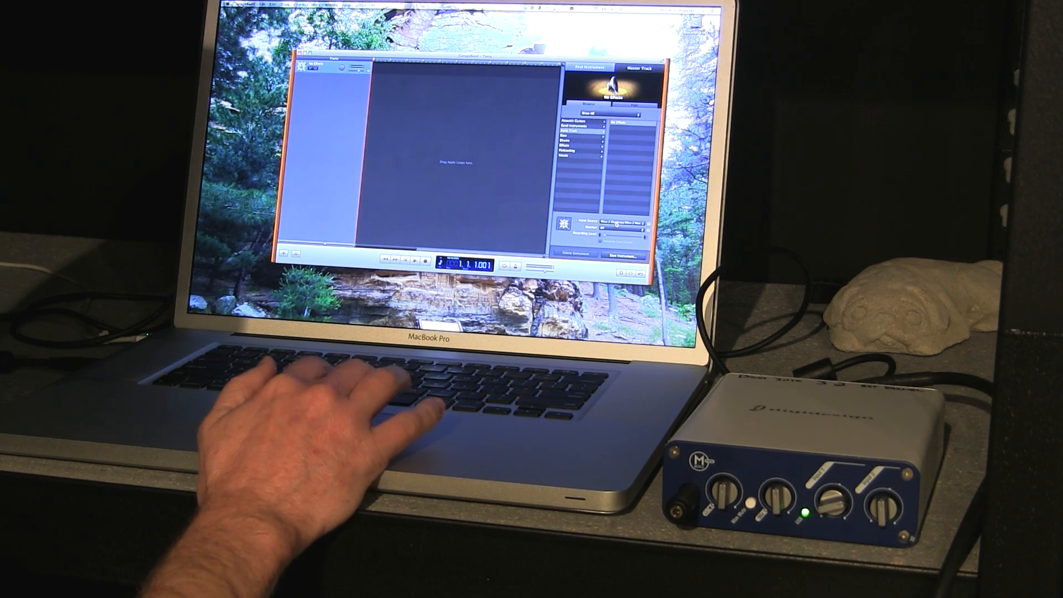
Open the Input Source pop-up in Track Info to list the audio interface inputs
click(641, 221)
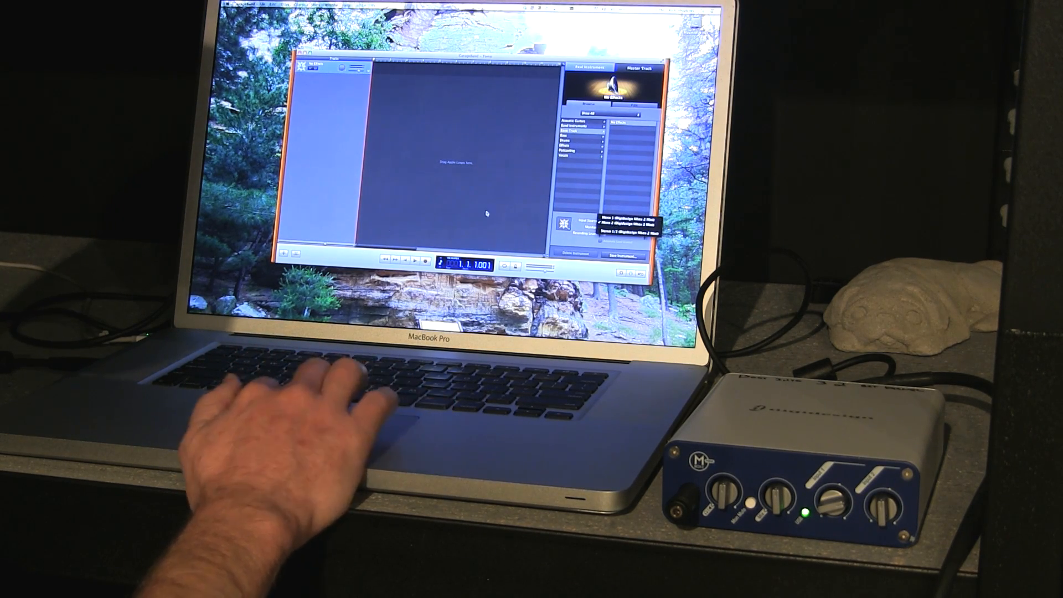